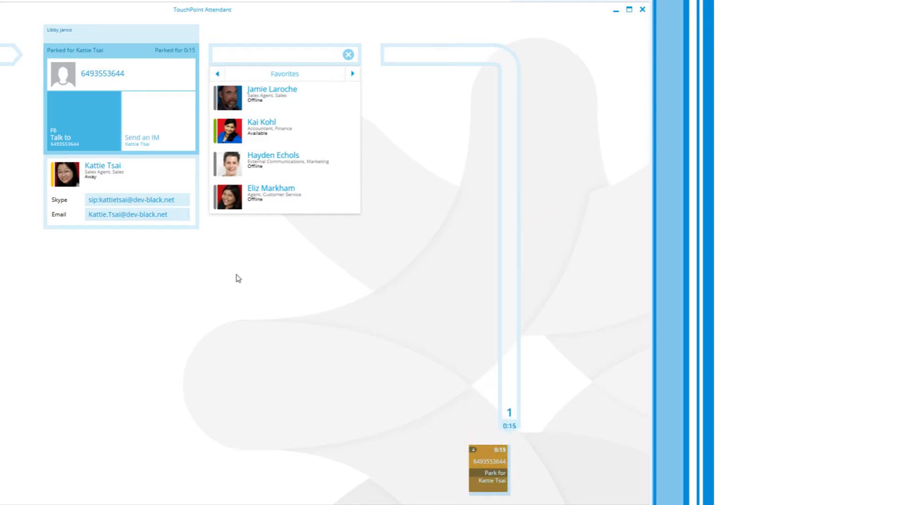
click(72, 119)
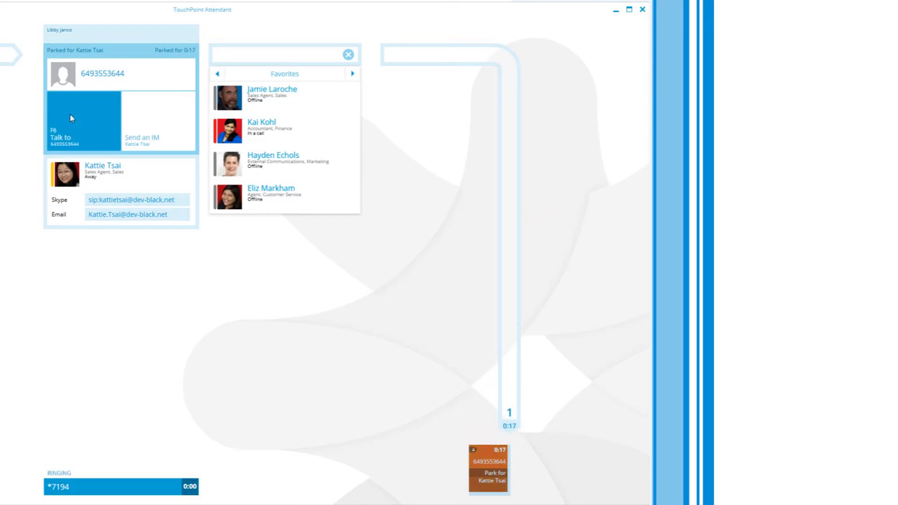
click(71, 119)
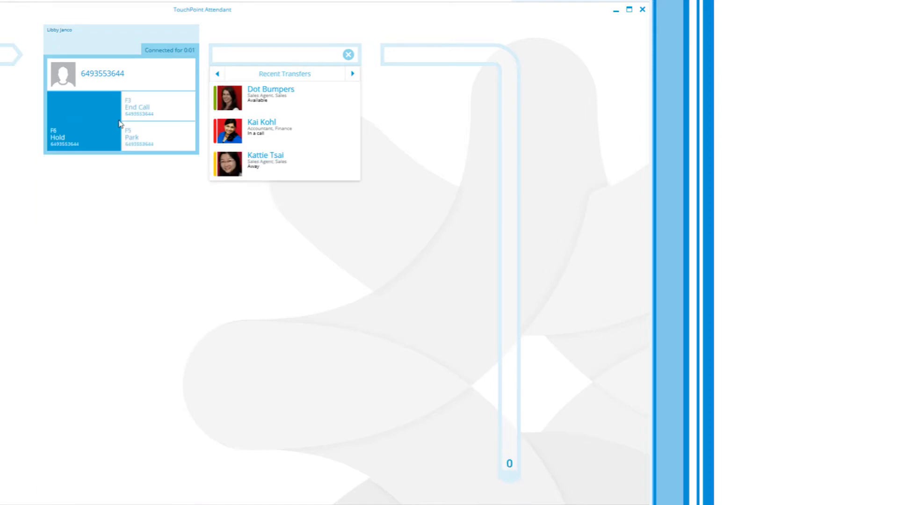
click(285, 98)
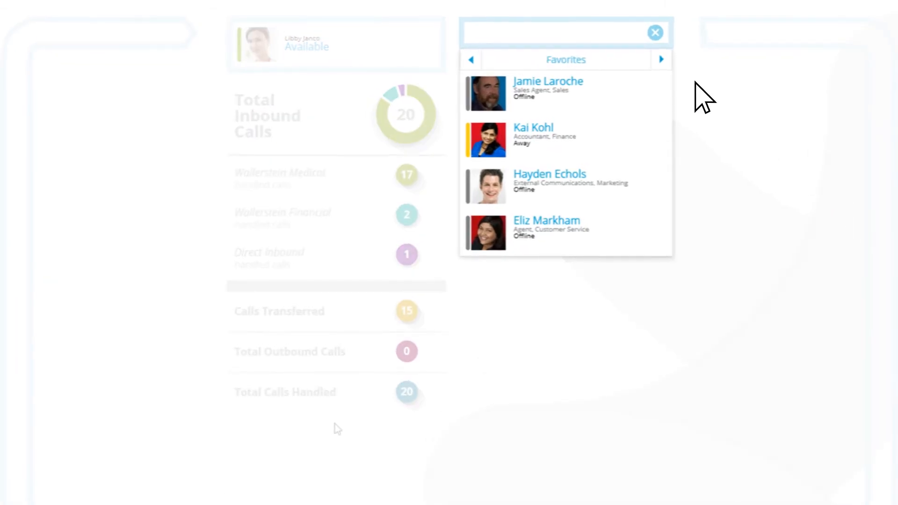
click(662, 60)
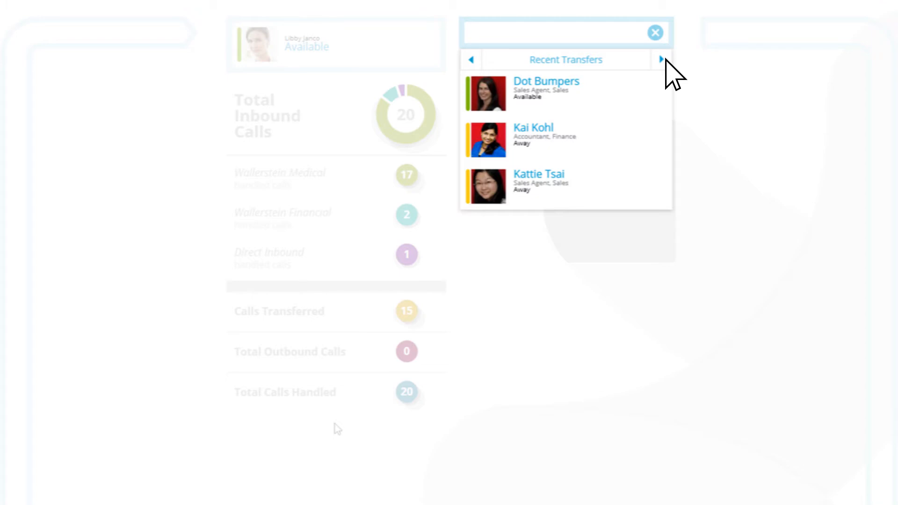
click(539, 136)
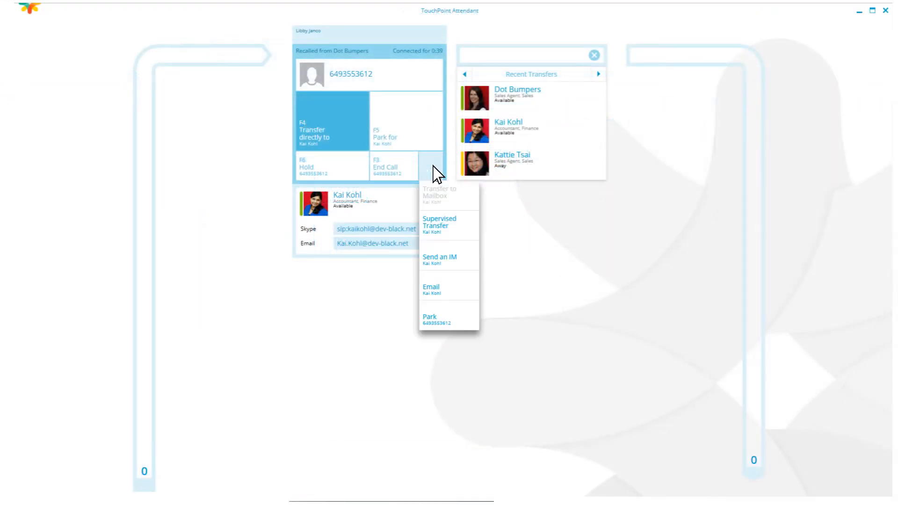
mouse_move(454, 231)
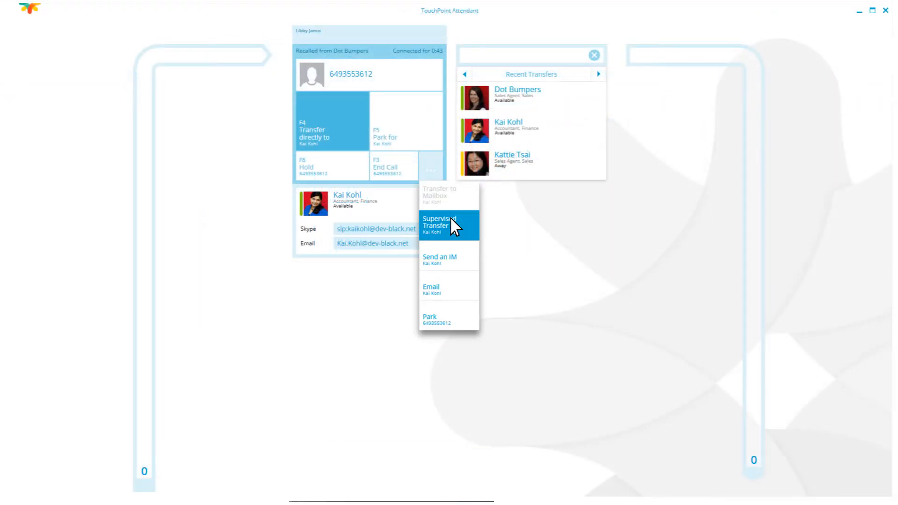
click(446, 225)
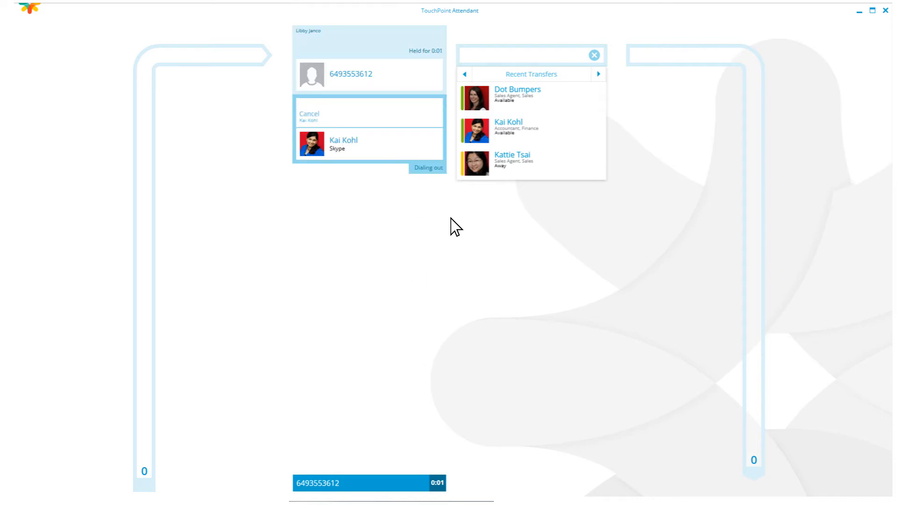